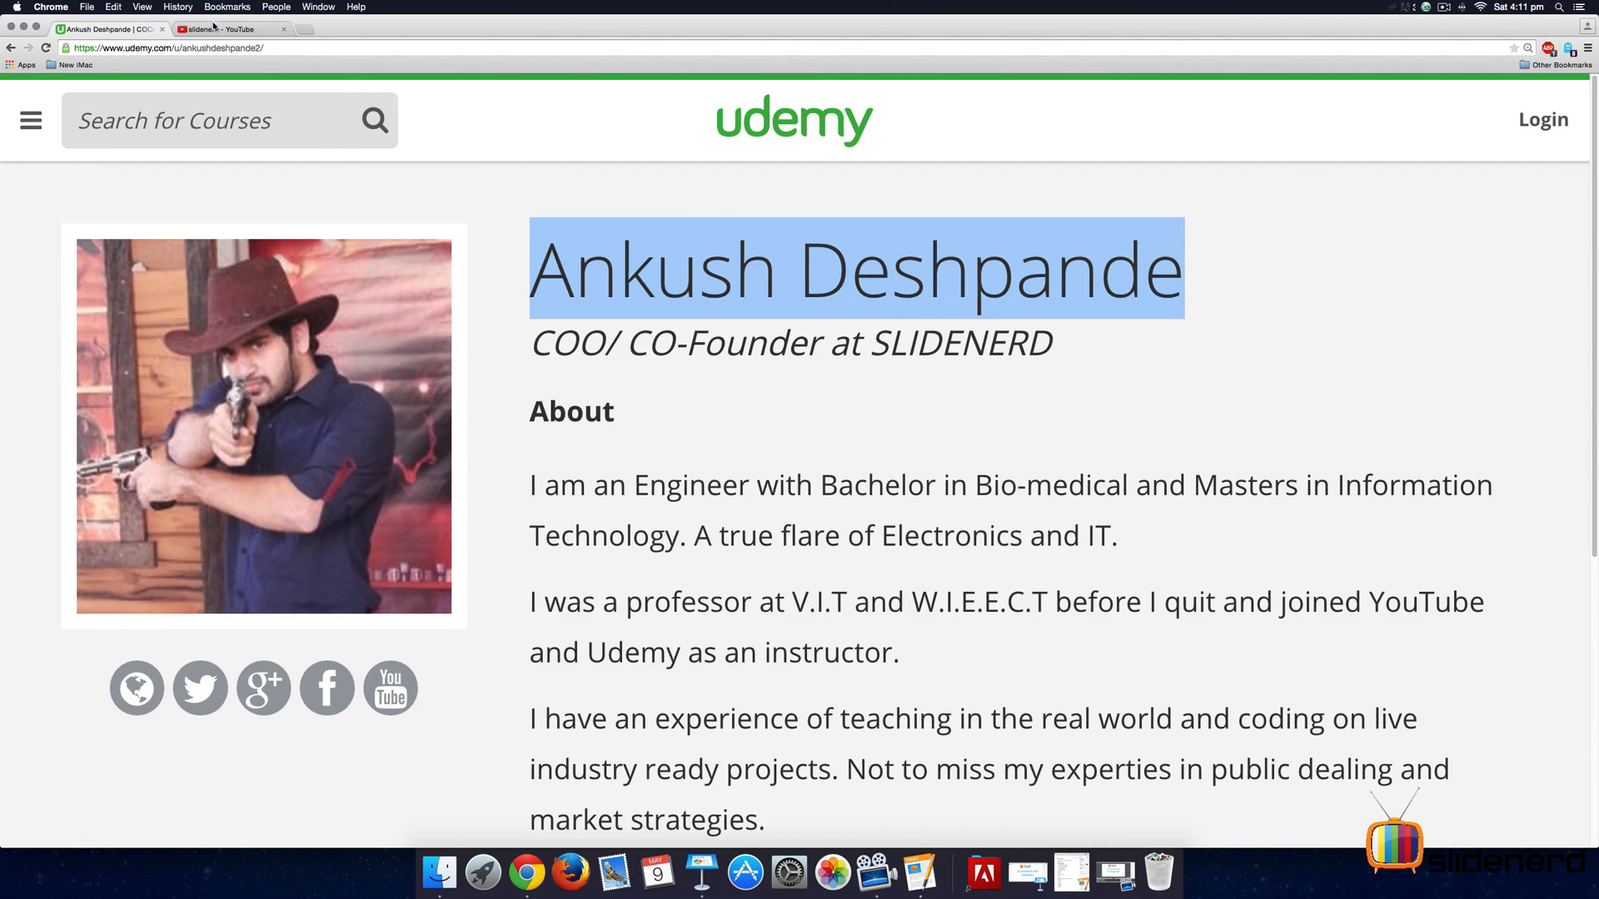
Switch Chrome to the slidenerd YouTube channel and view its Playlists
left_click(216, 30)
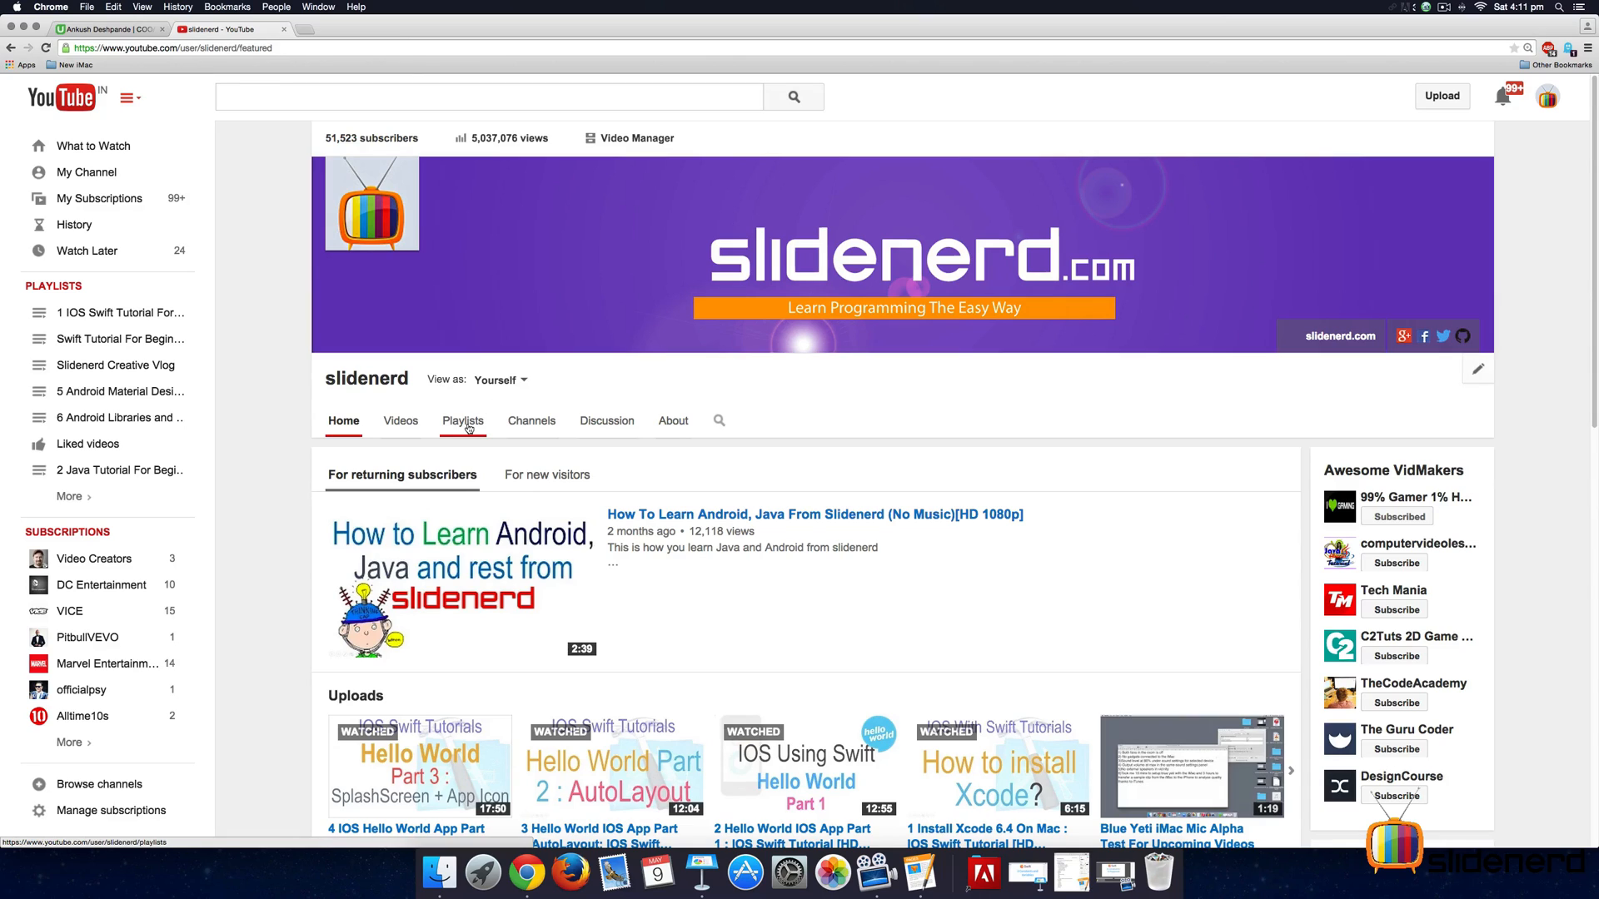
left_click(463, 420)
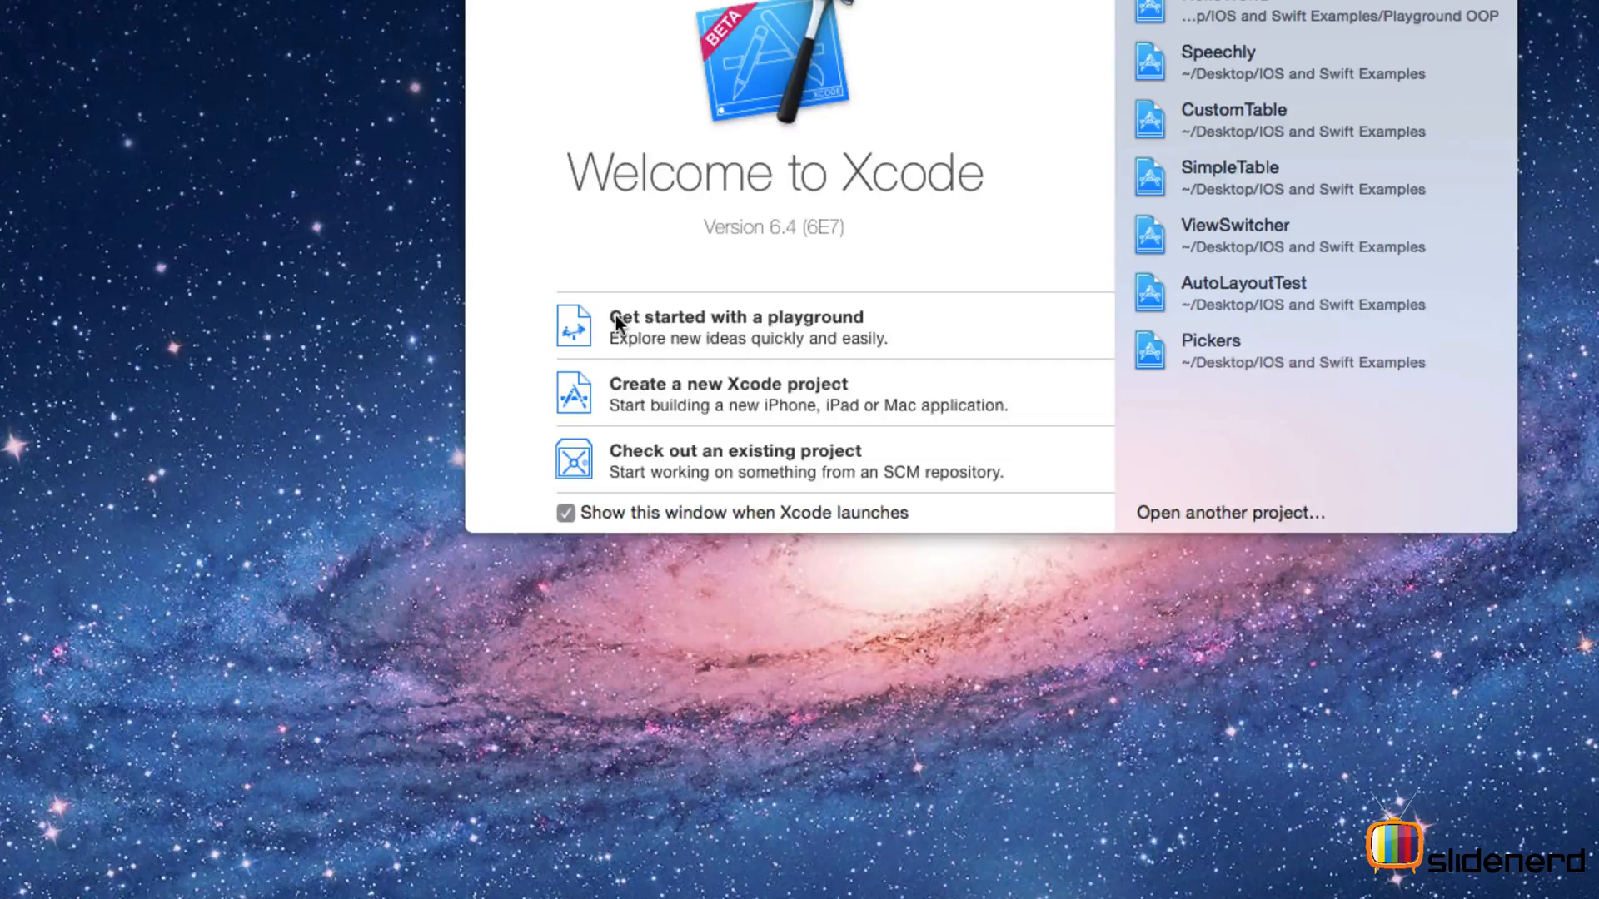
Begin a new playground named test with iOS kept as its platform
left_click(693, 316)
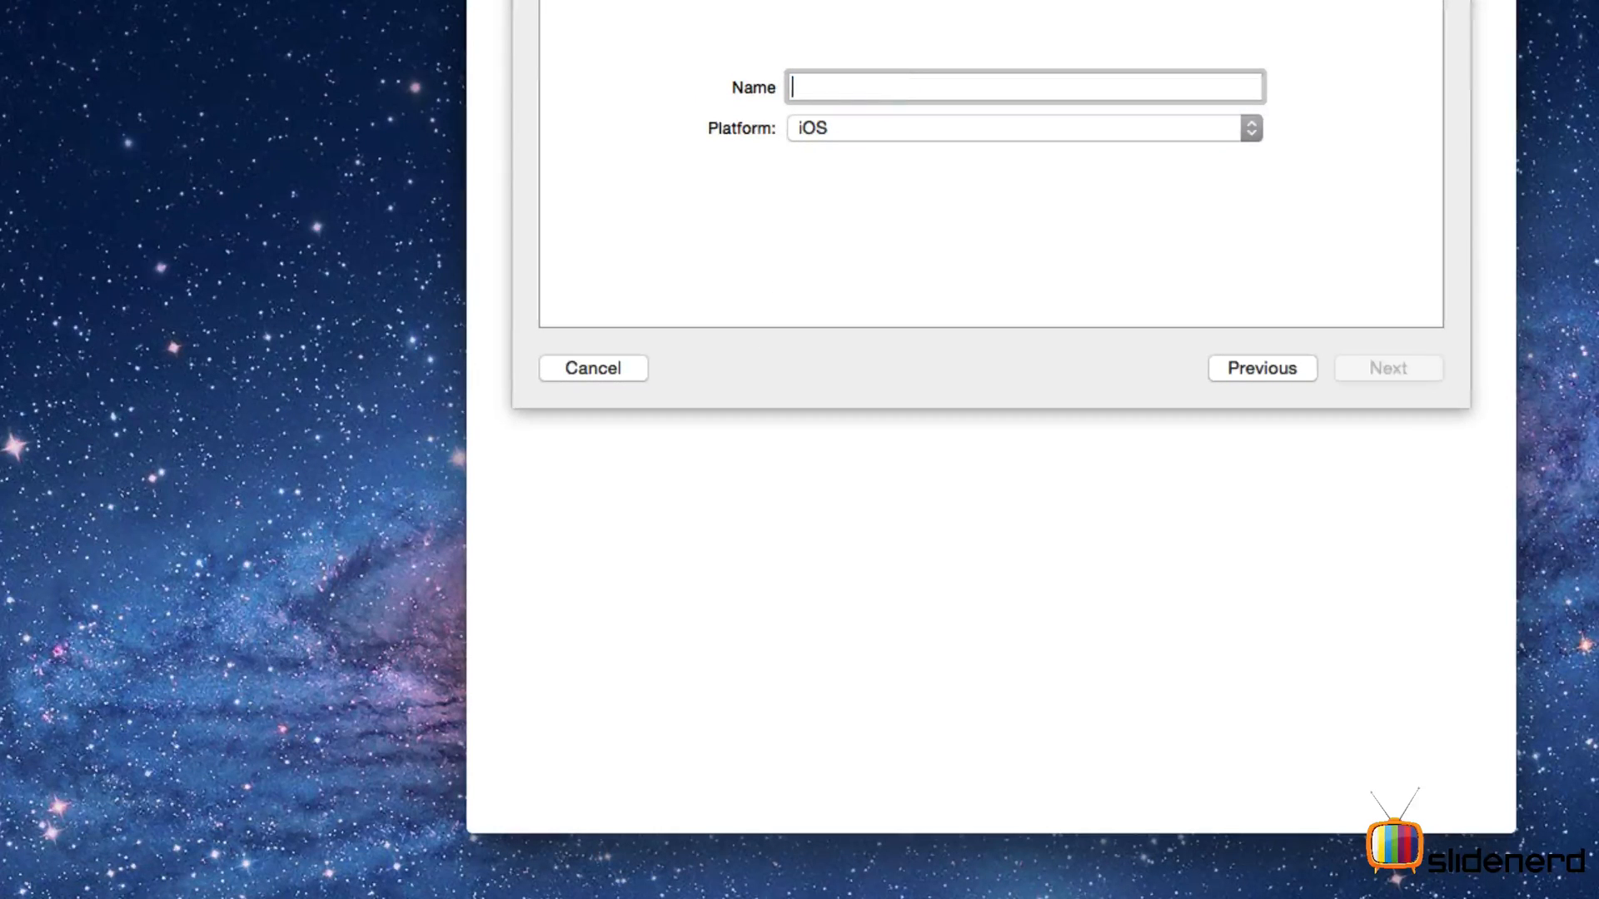
type("test")
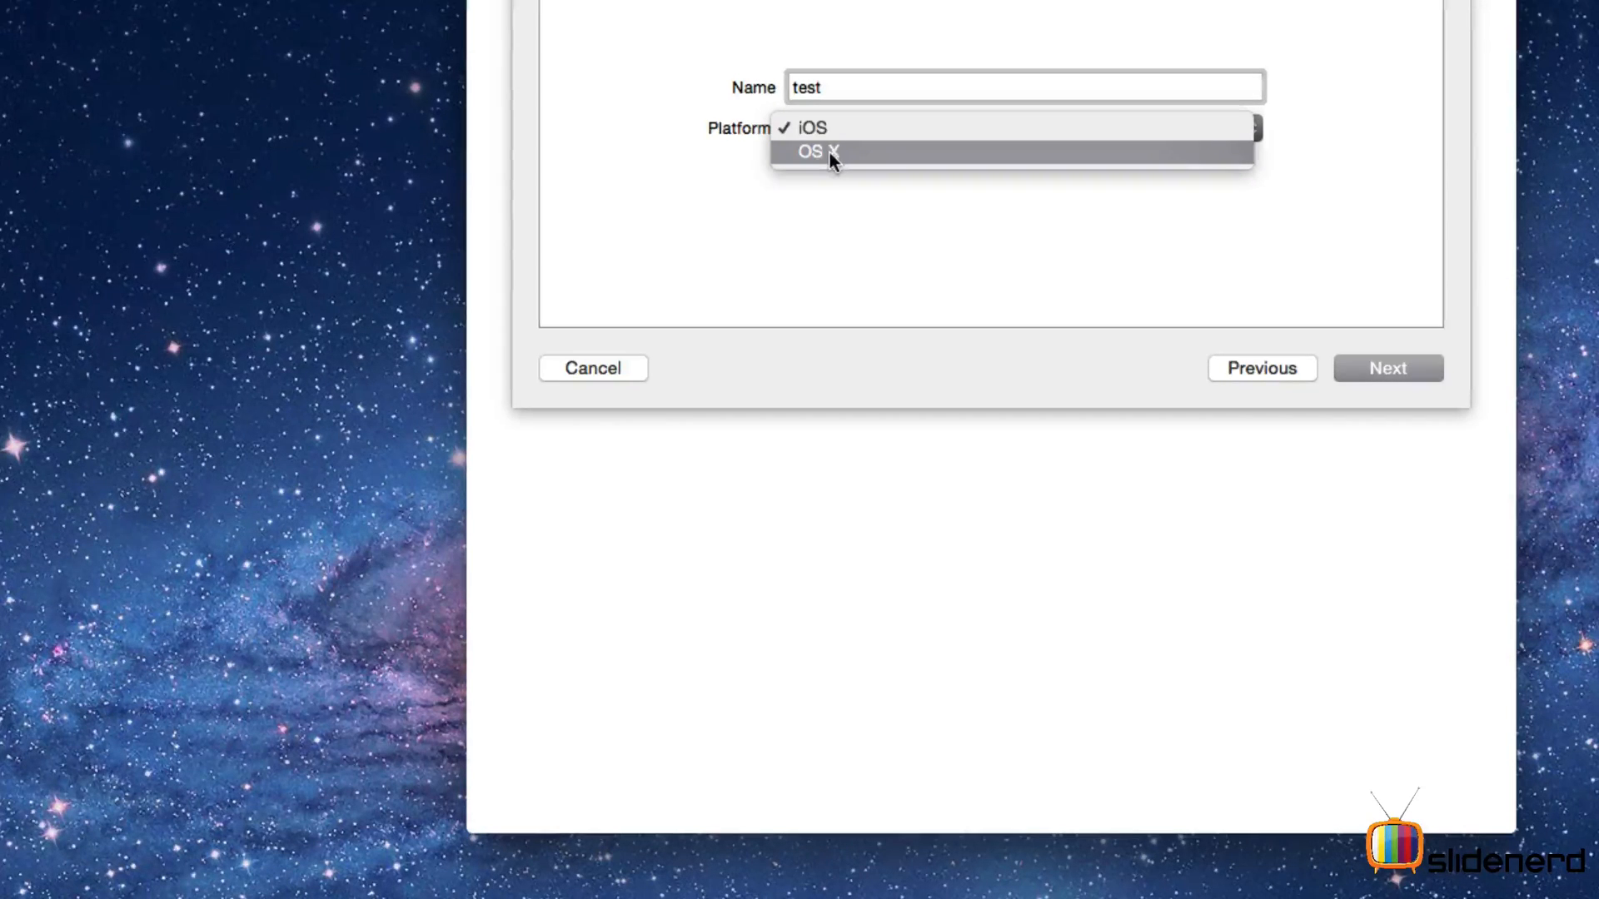
mouse_move(837, 146)
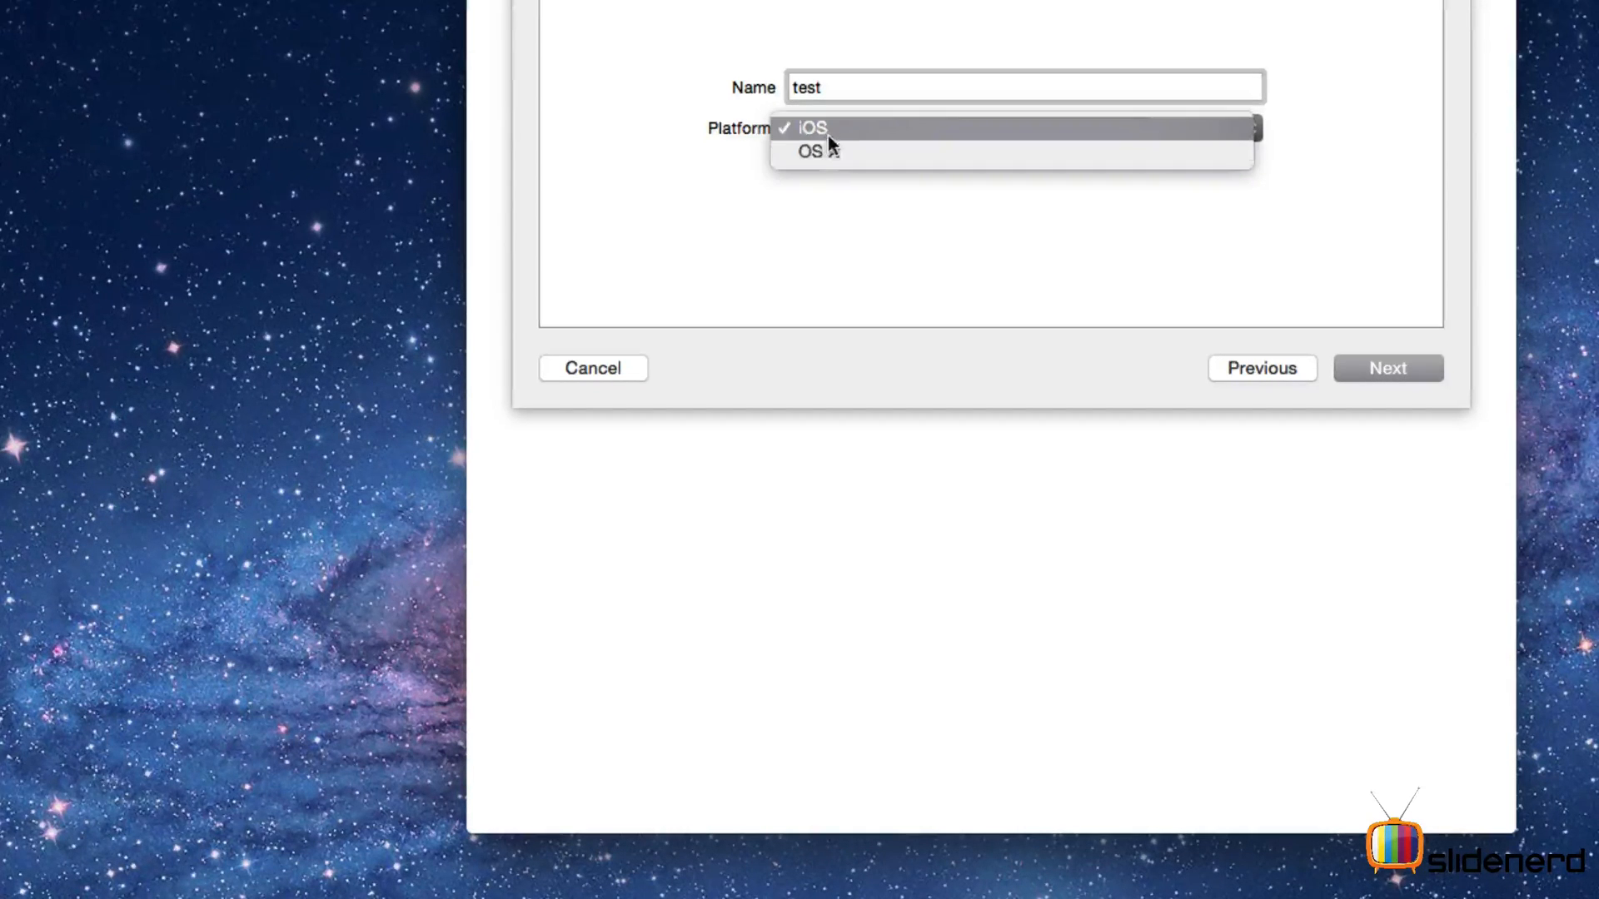
left_click(809, 130)
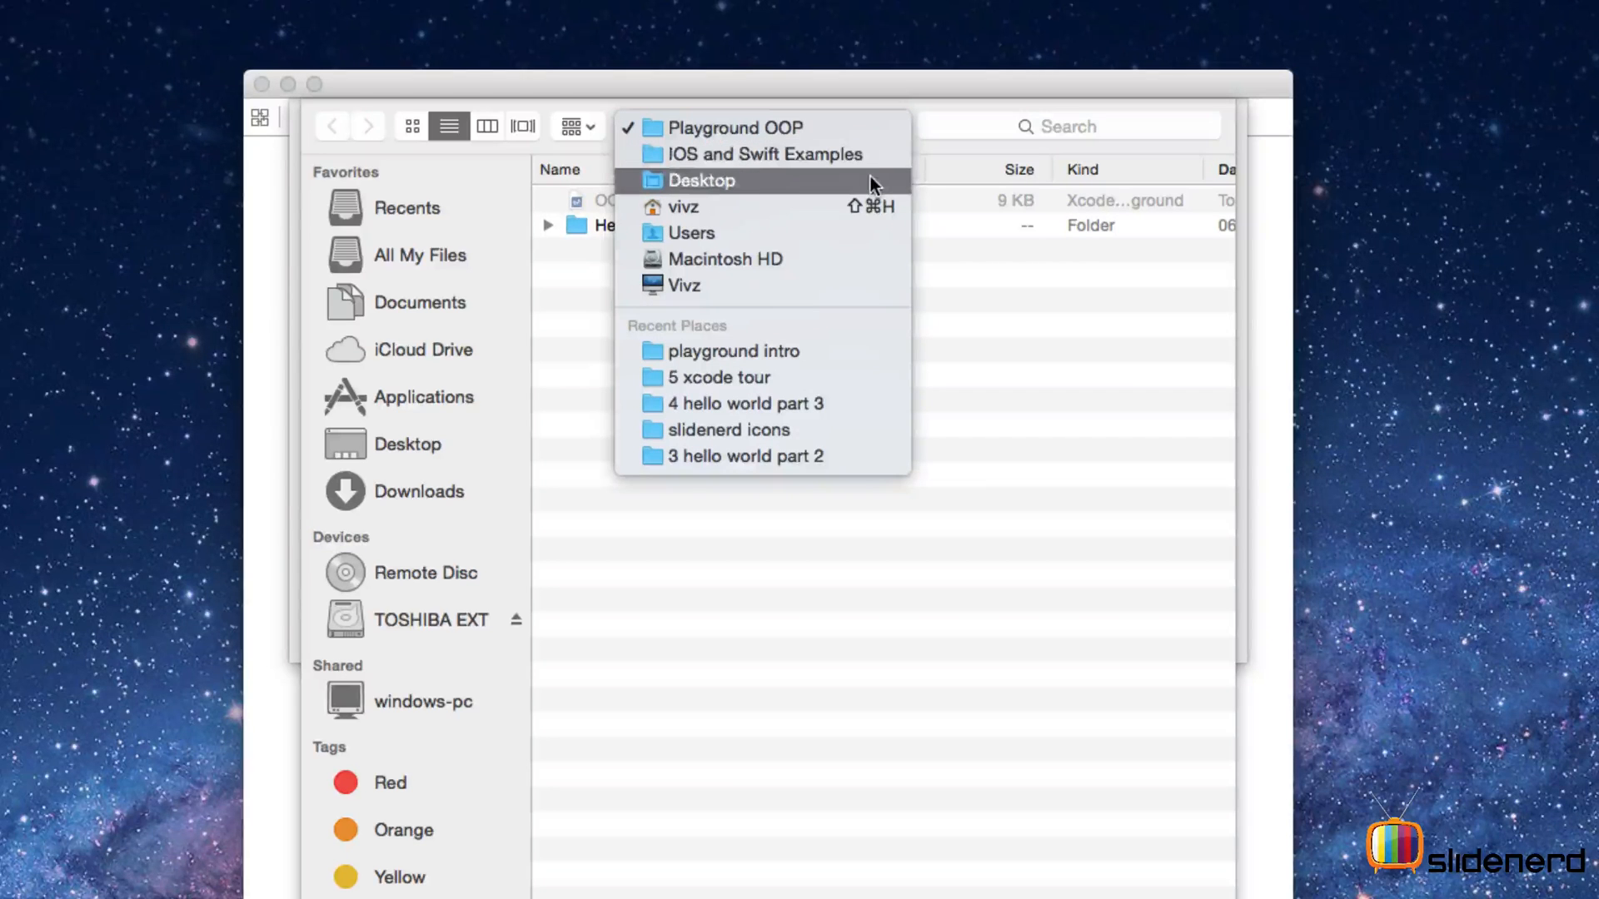
Choose Desktop as the location and create the test playground
left_click(701, 180)
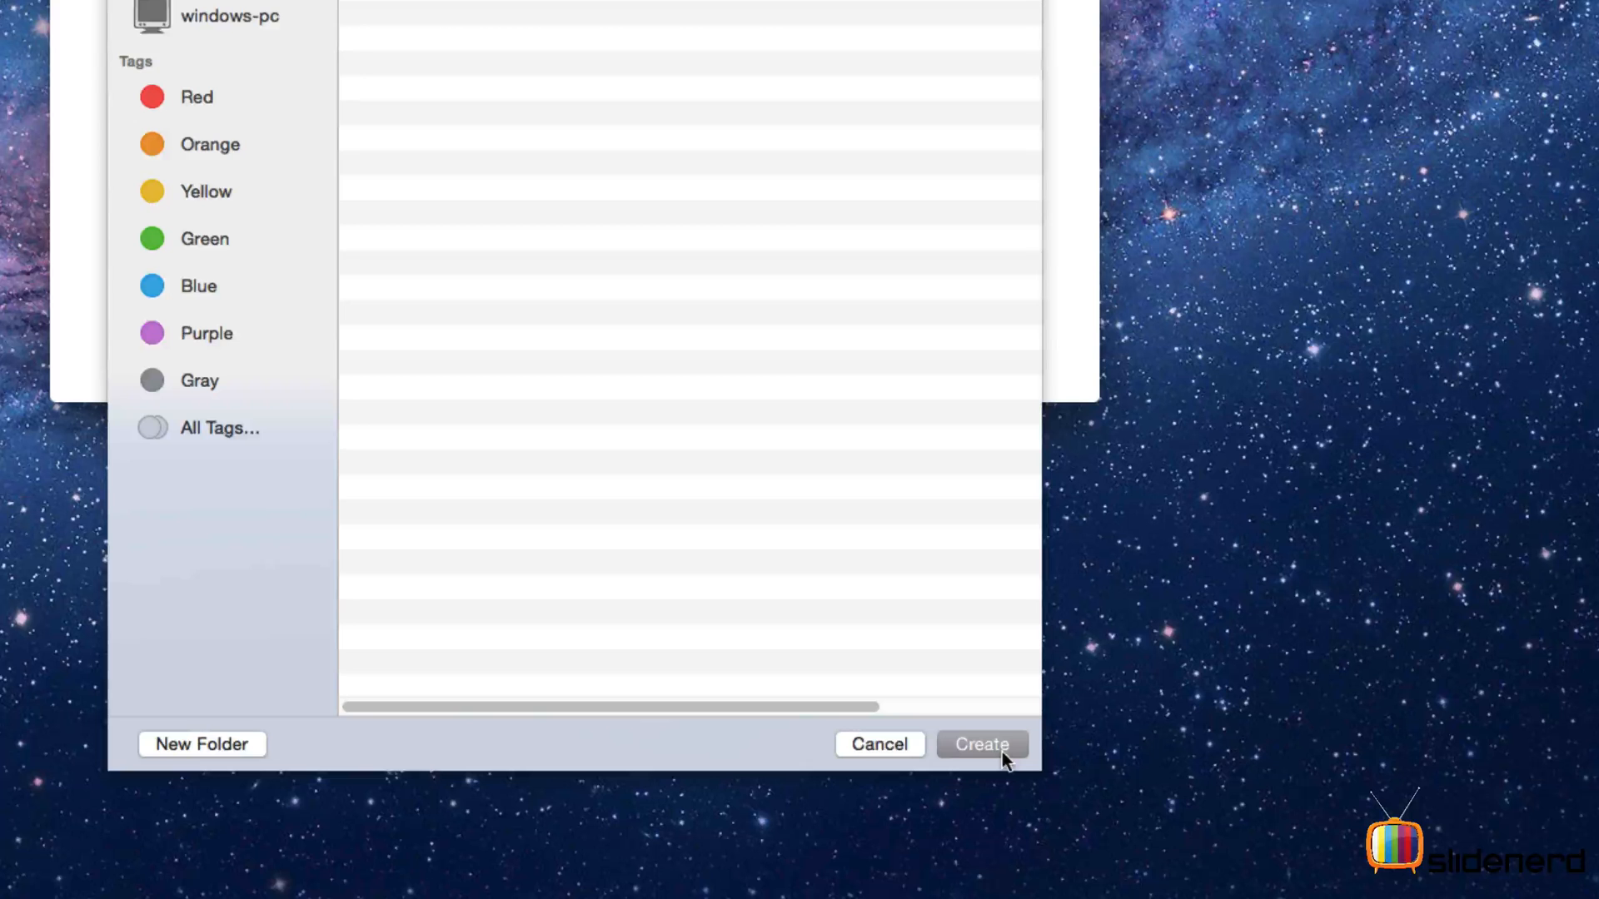
left_click(983, 743)
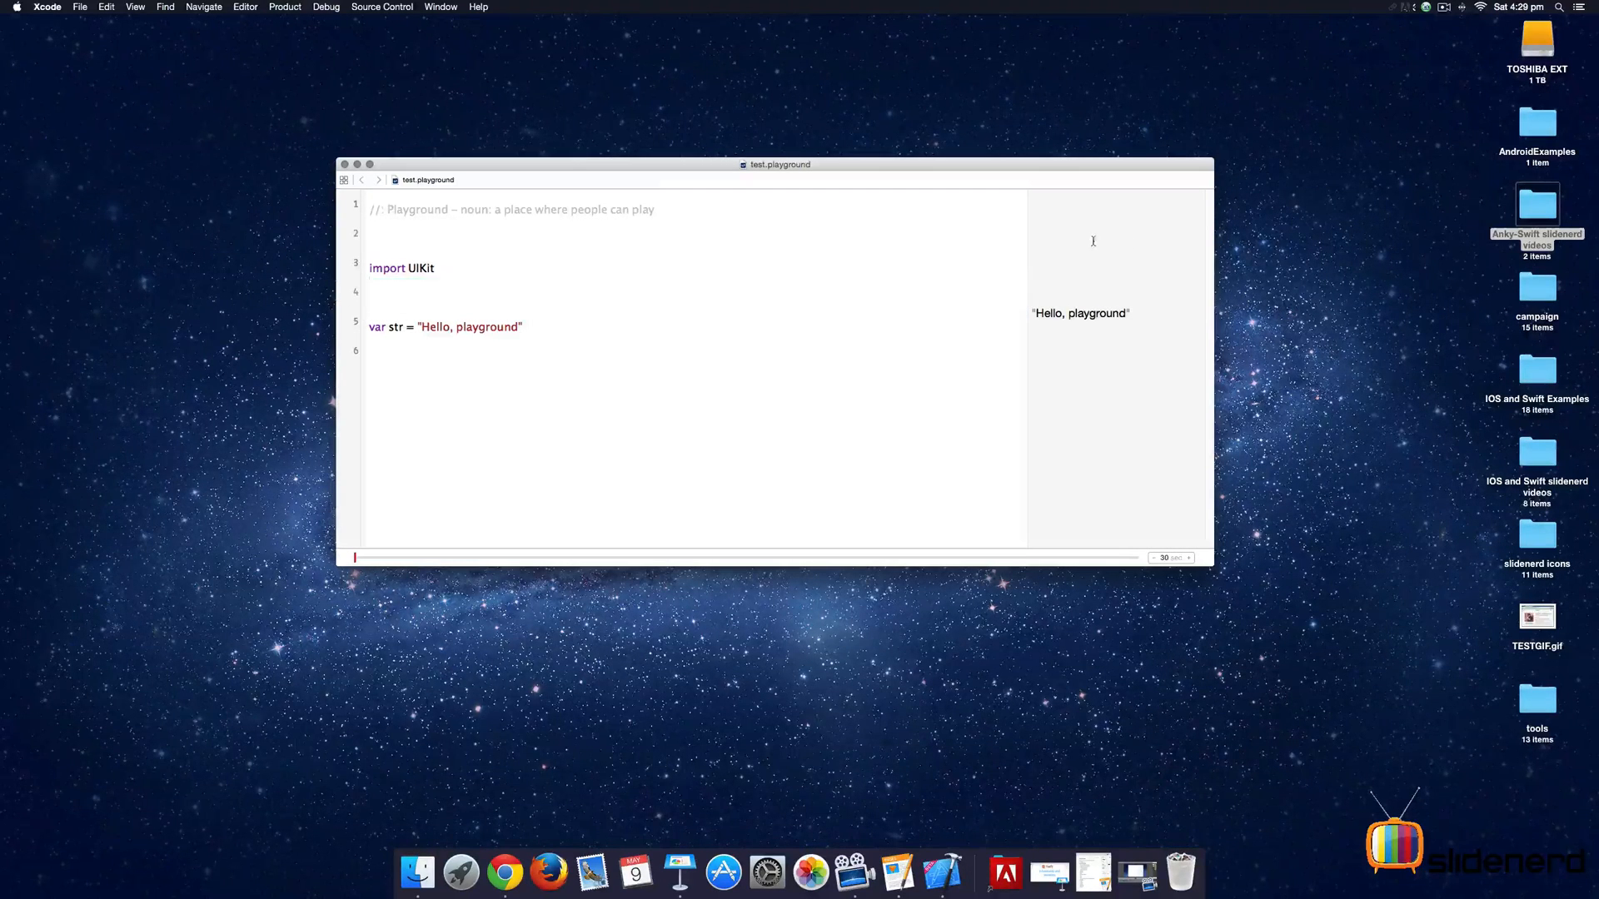
mouse_move(637, 380)
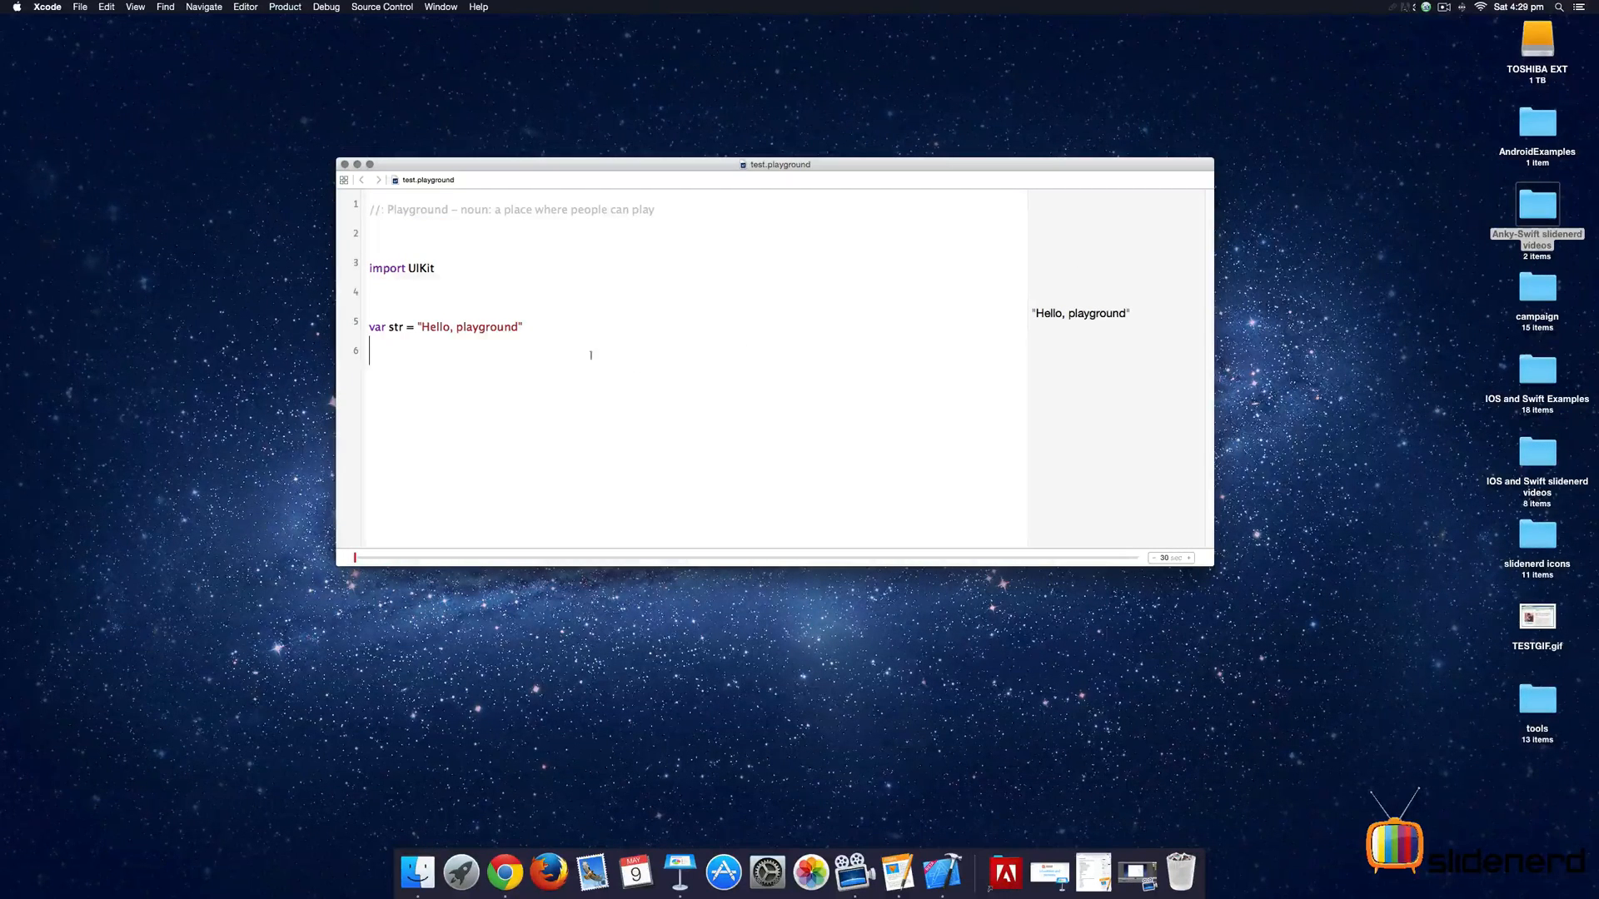
Delete the template lines 2-5, leaving only the "hello world" string
left_click_drag(370, 209, 523, 326)
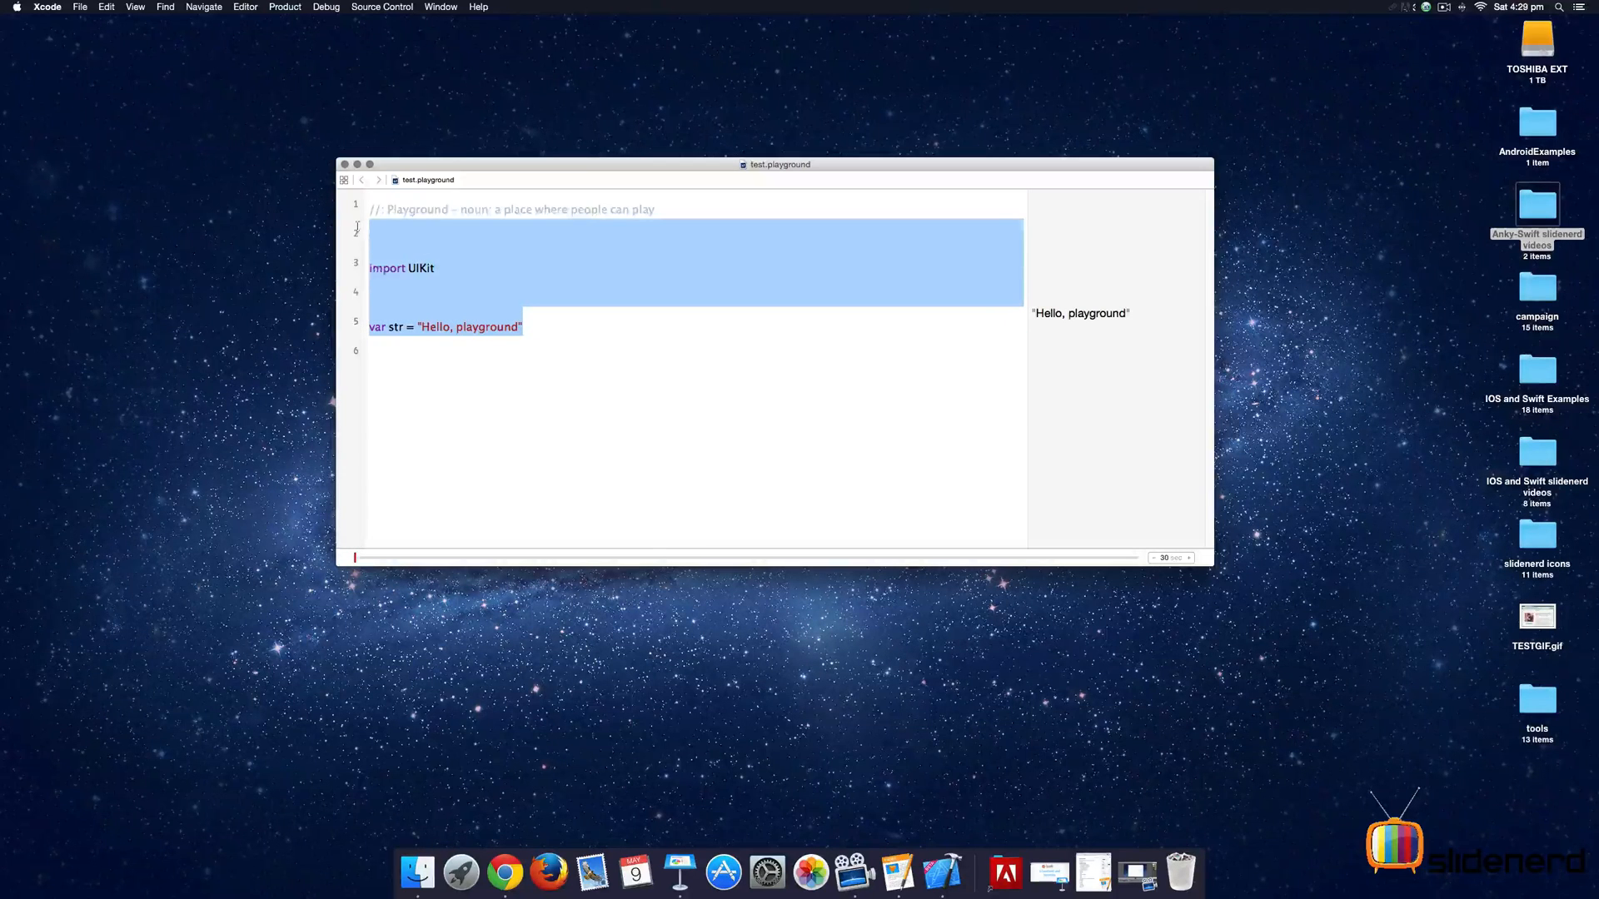
key("Delete")
type("\"hello world")
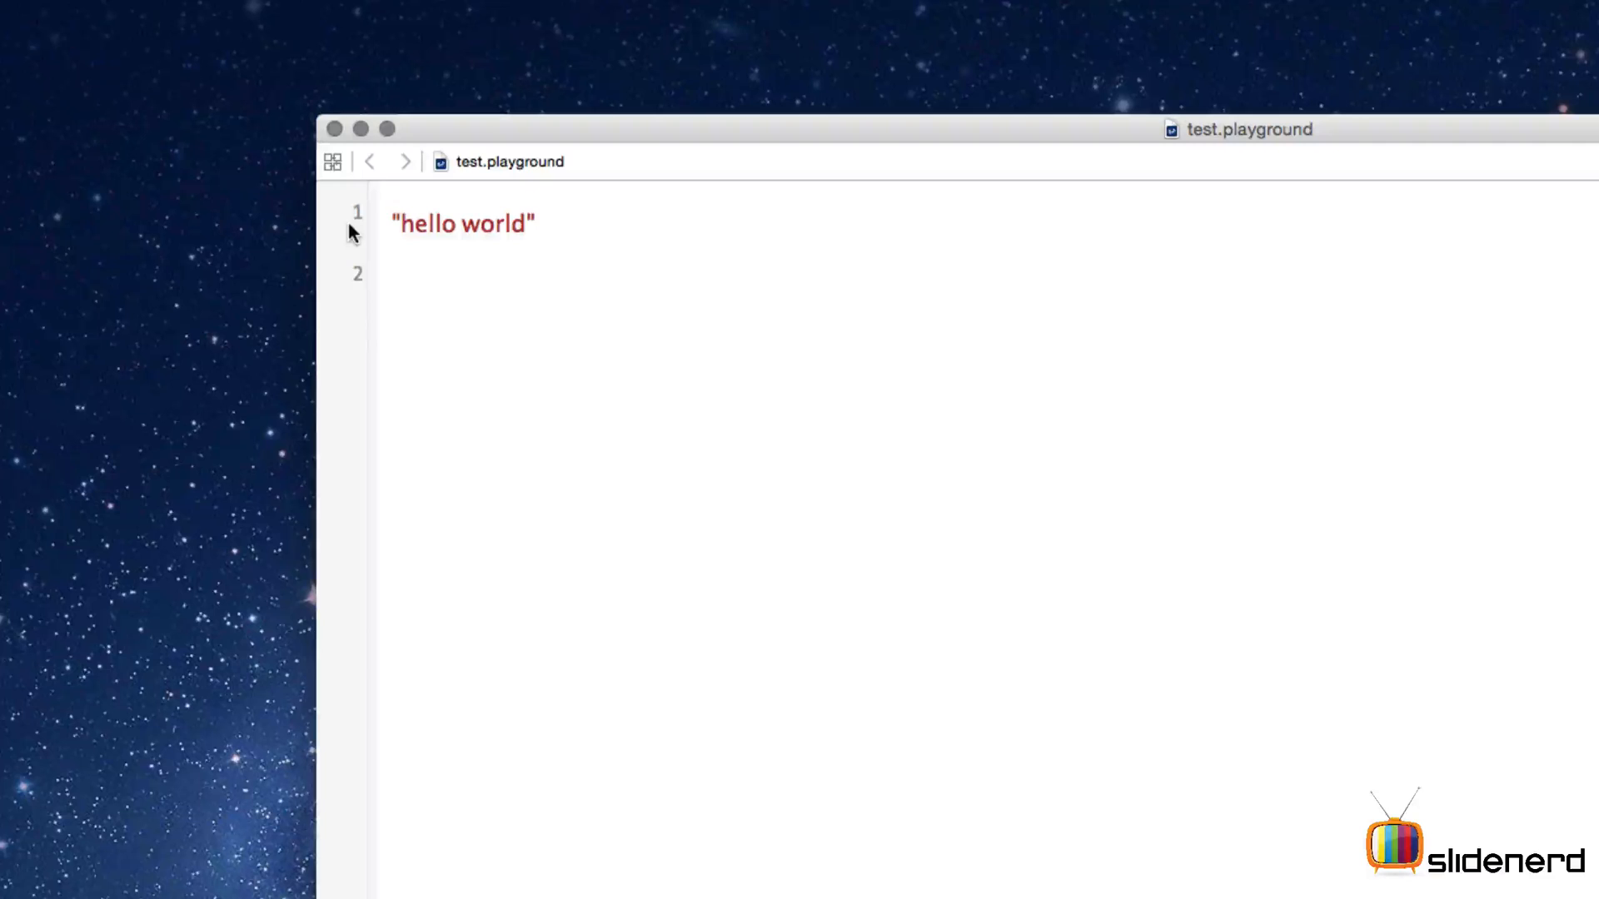
Write var text = before "hello world", correcting the texy typo to text
type("var")
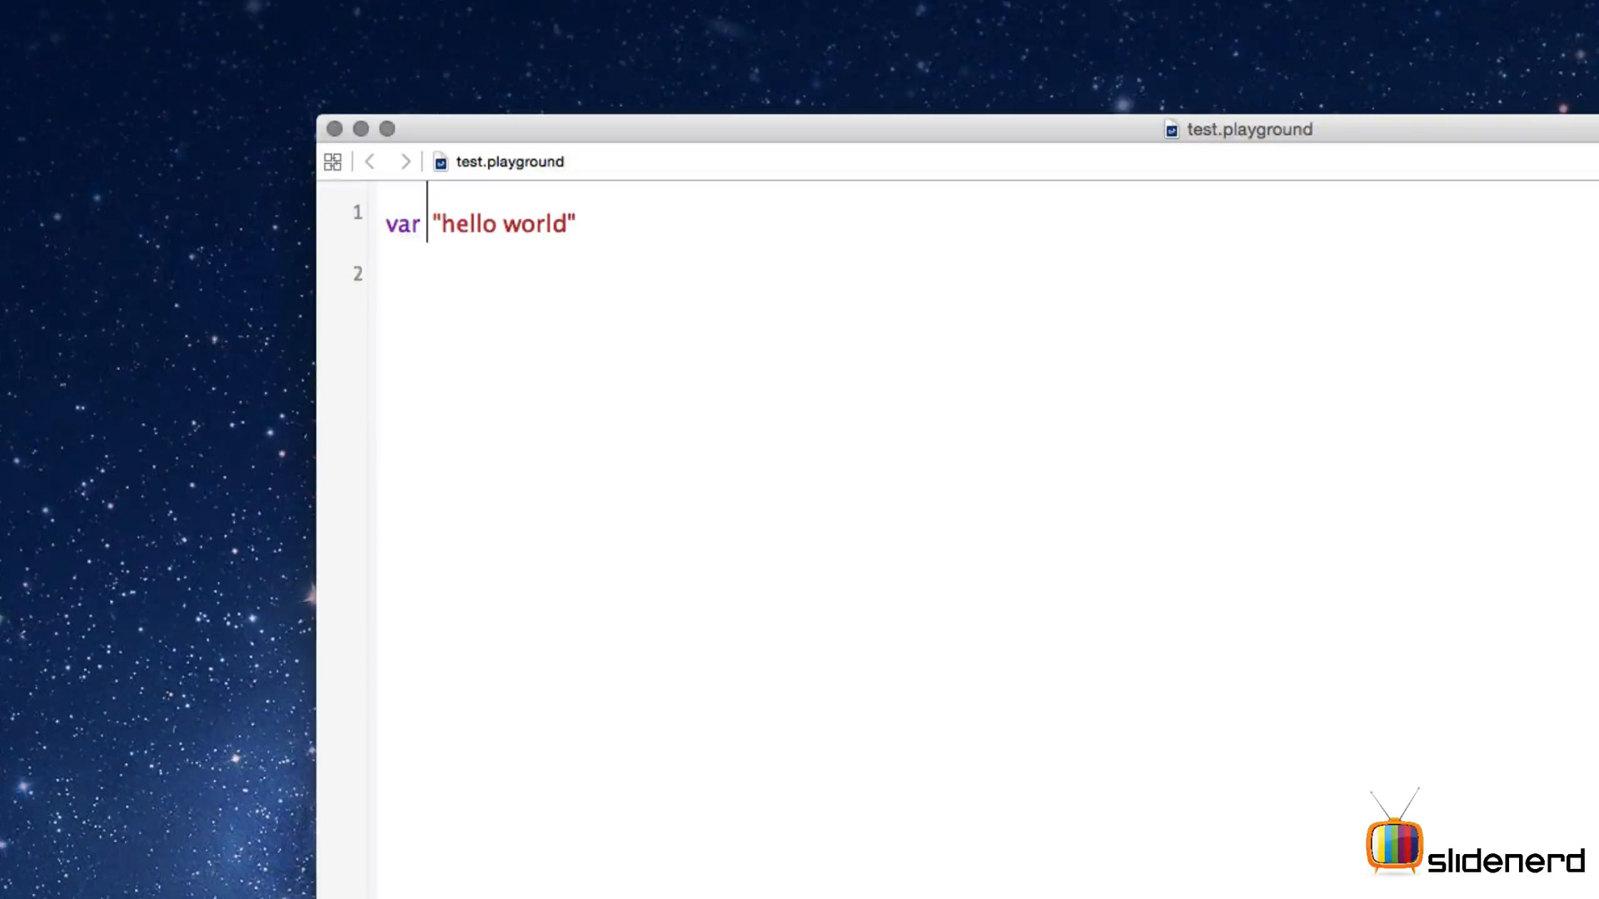
type("texy")
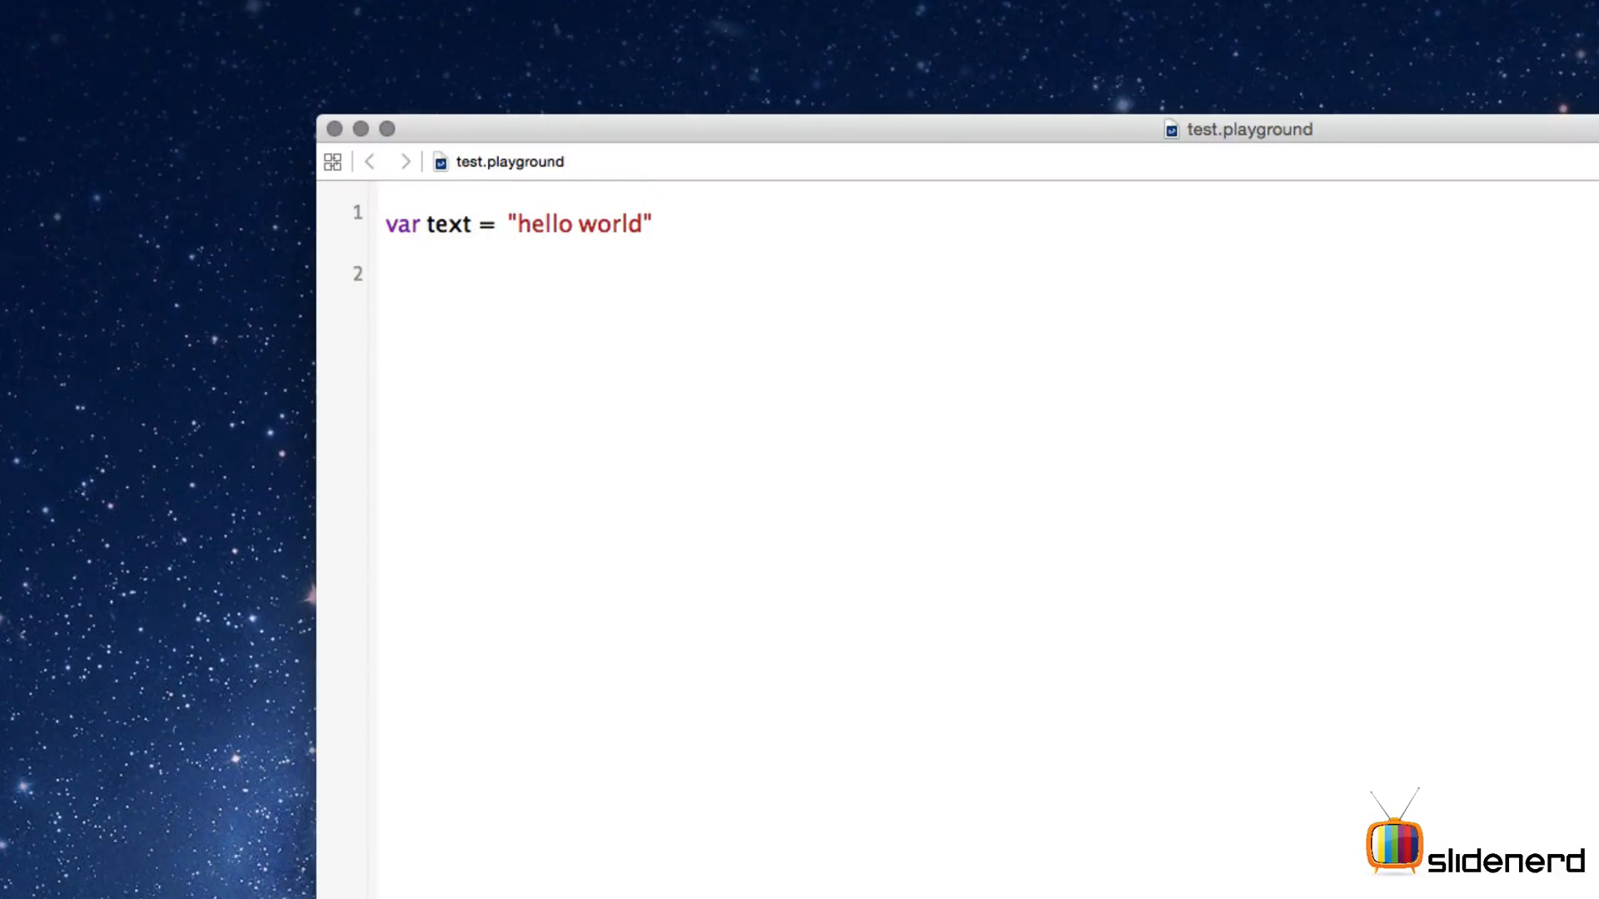
type("text")
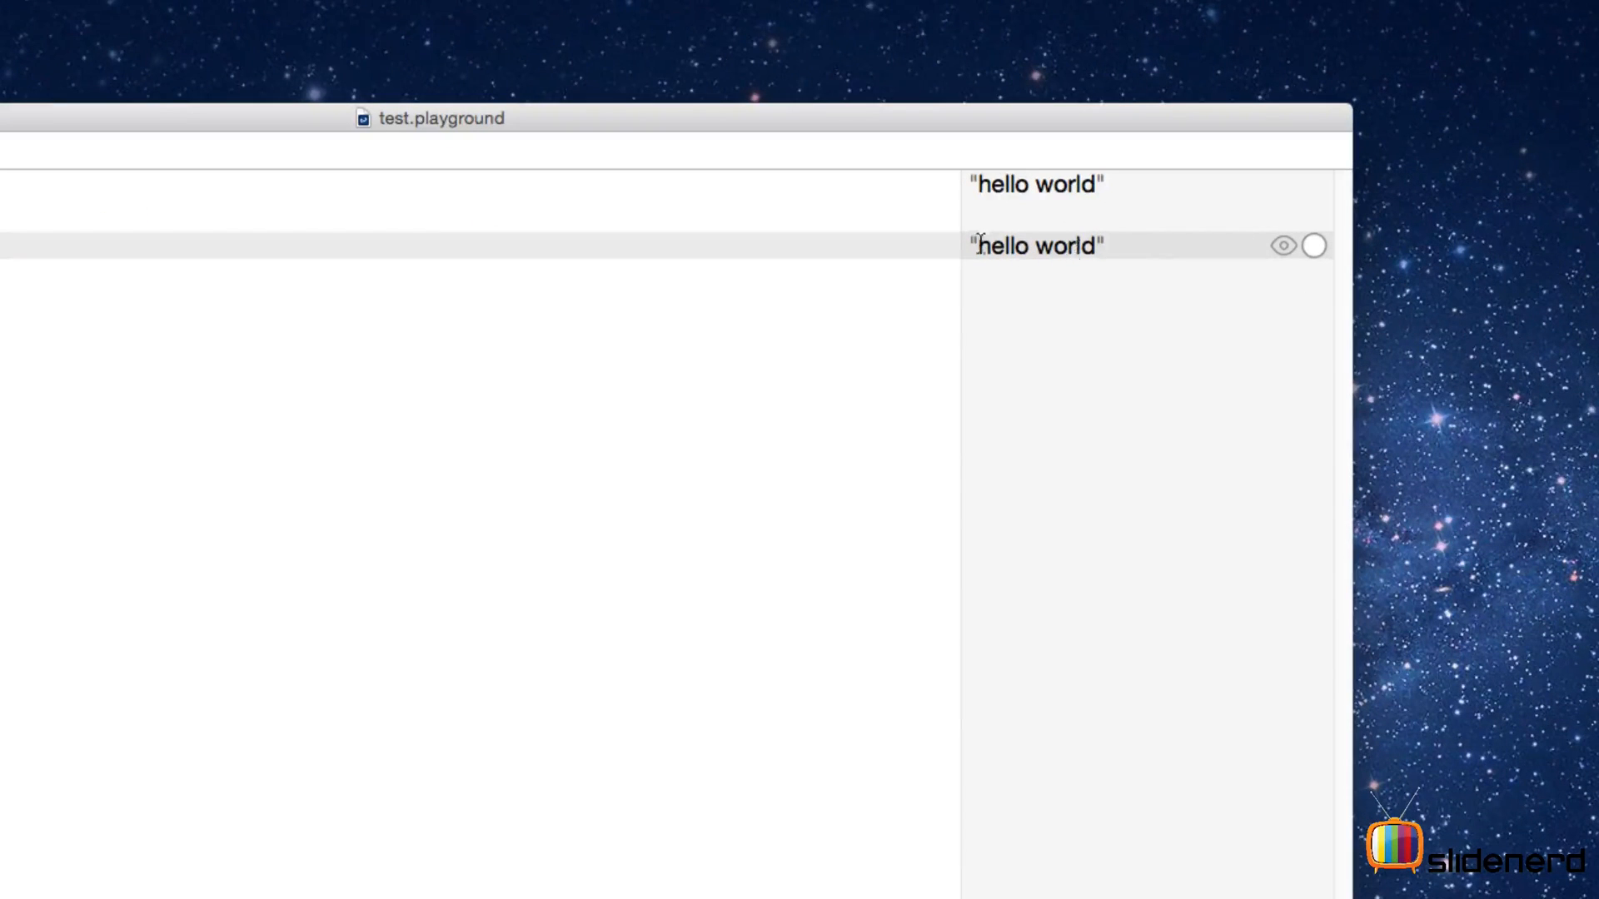
Inspect the "hello world" value shown for text in the results sidebar
double_click(1036, 246)
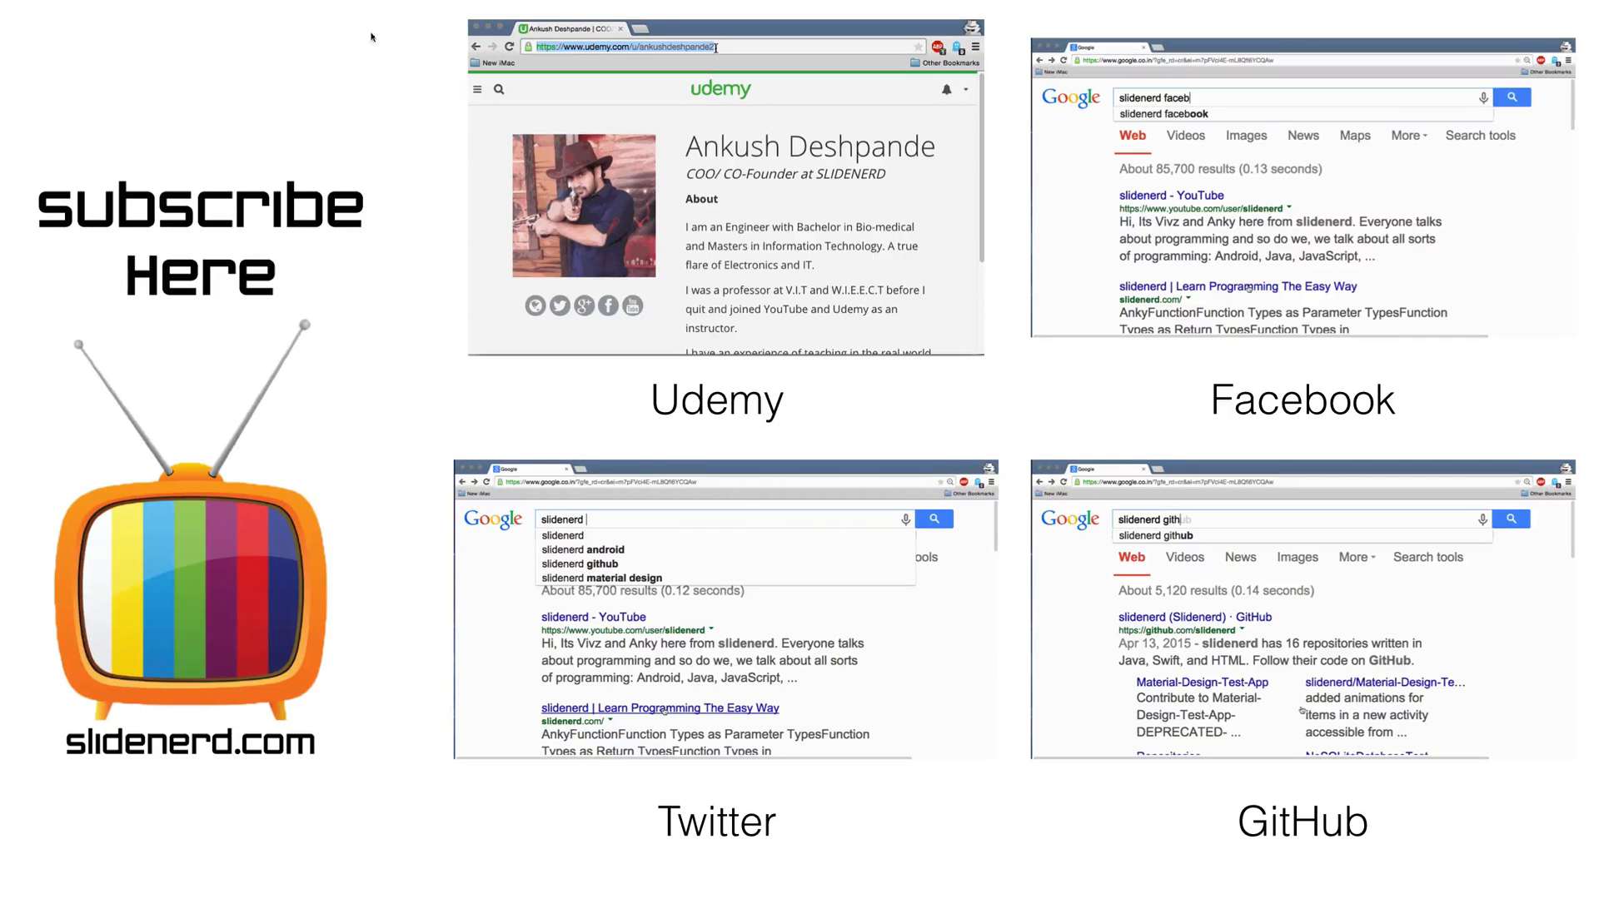
double_click(809, 146)
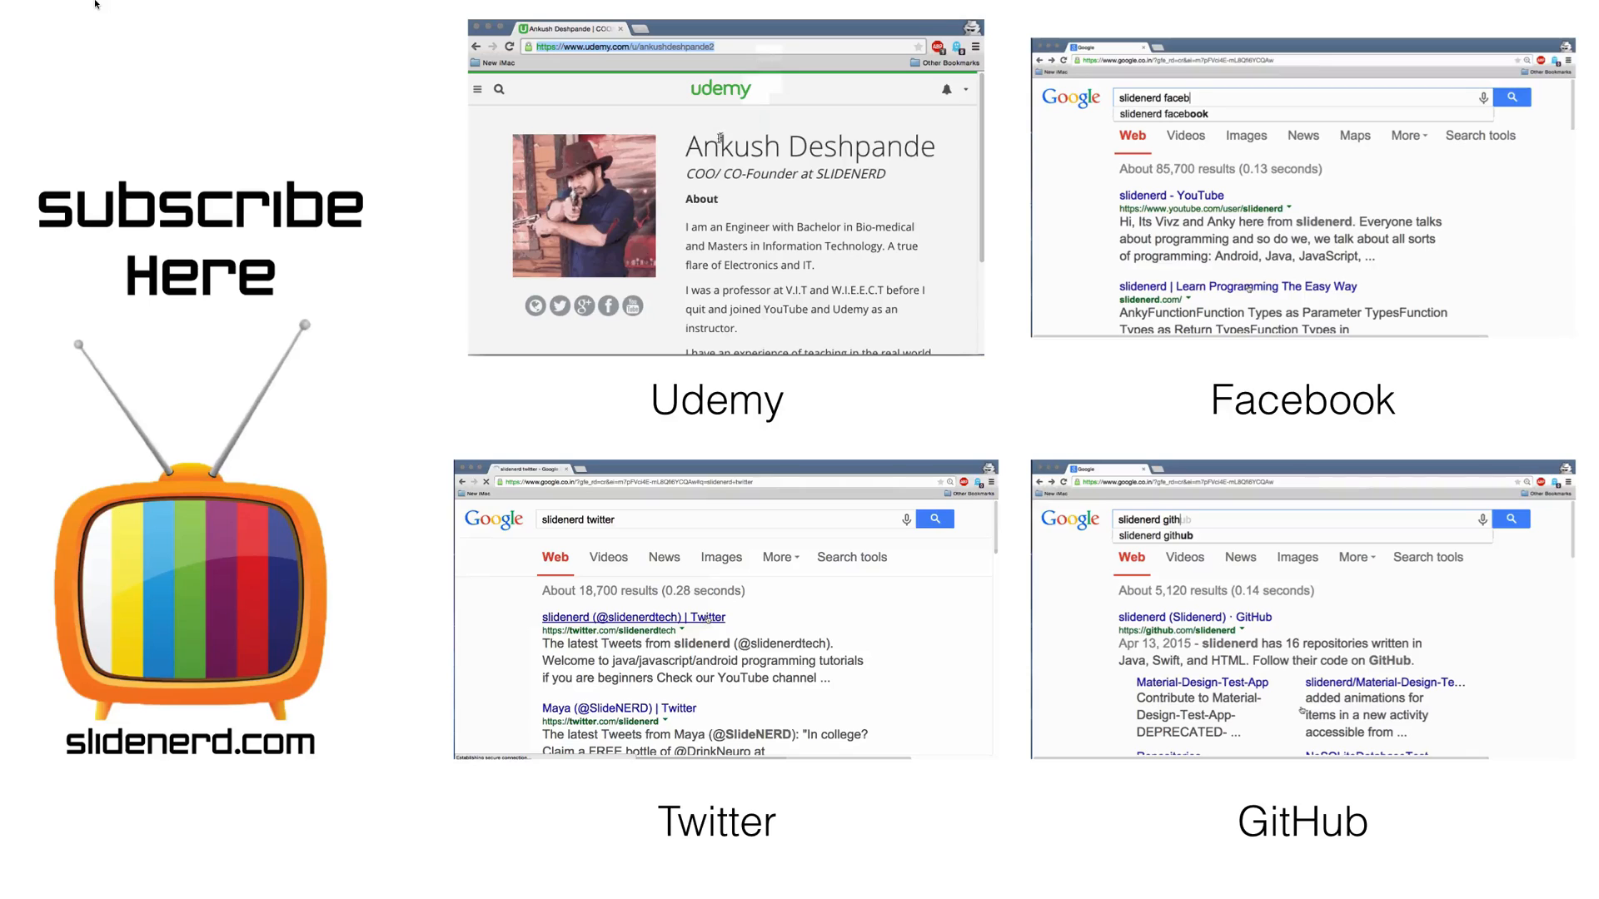
left_click(612, 616)
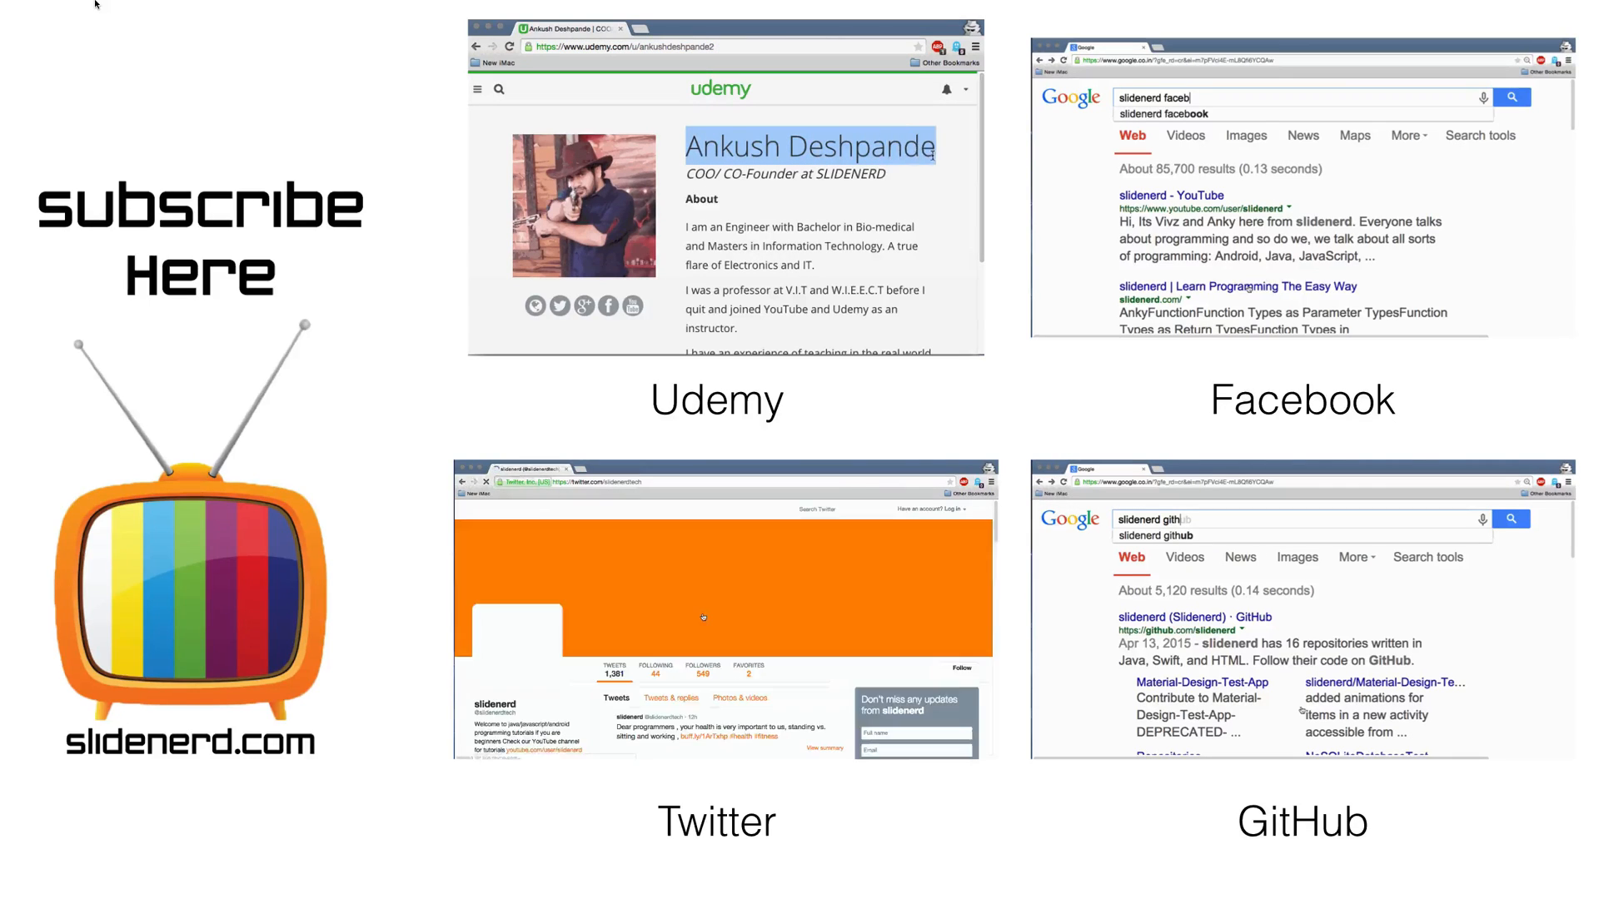